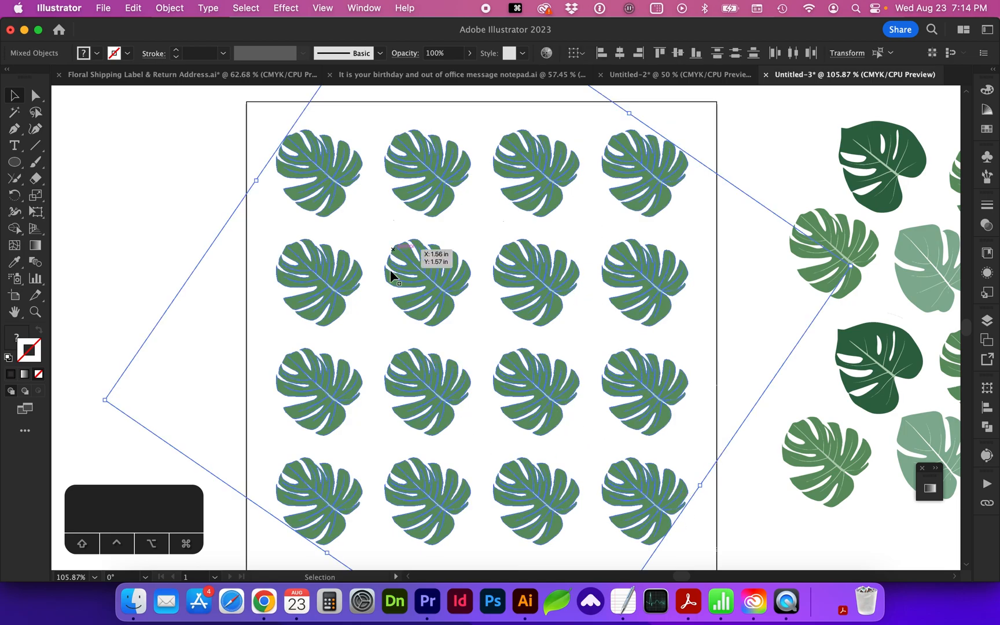
Open Object > Transform > Transform Each for the selected leaf grid.
{"action": "left_click", "coordinate": [168, 8]}
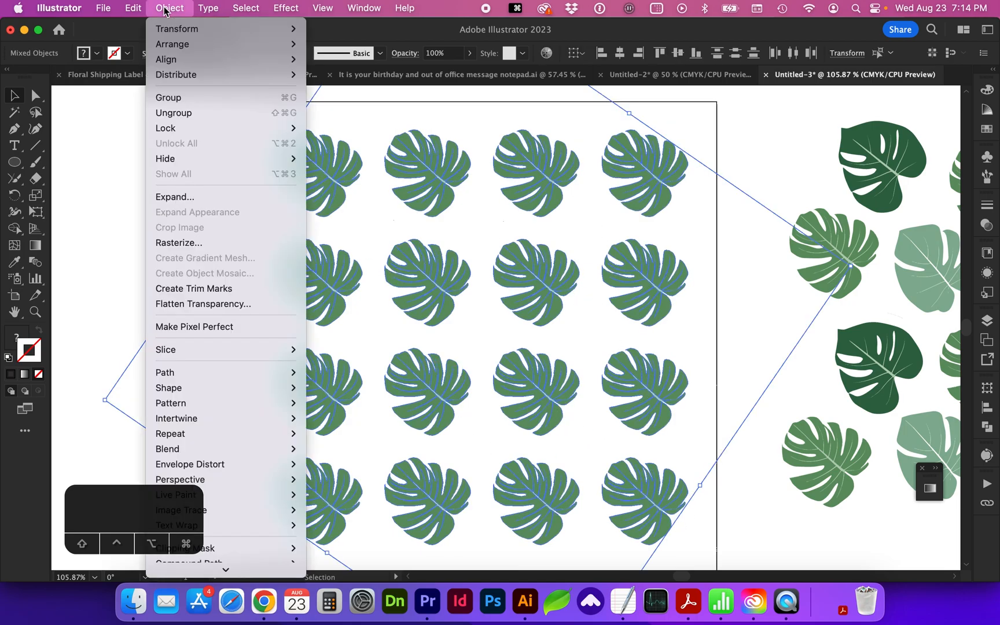
{"action": "mouse_move", "coordinate": [176, 29]}
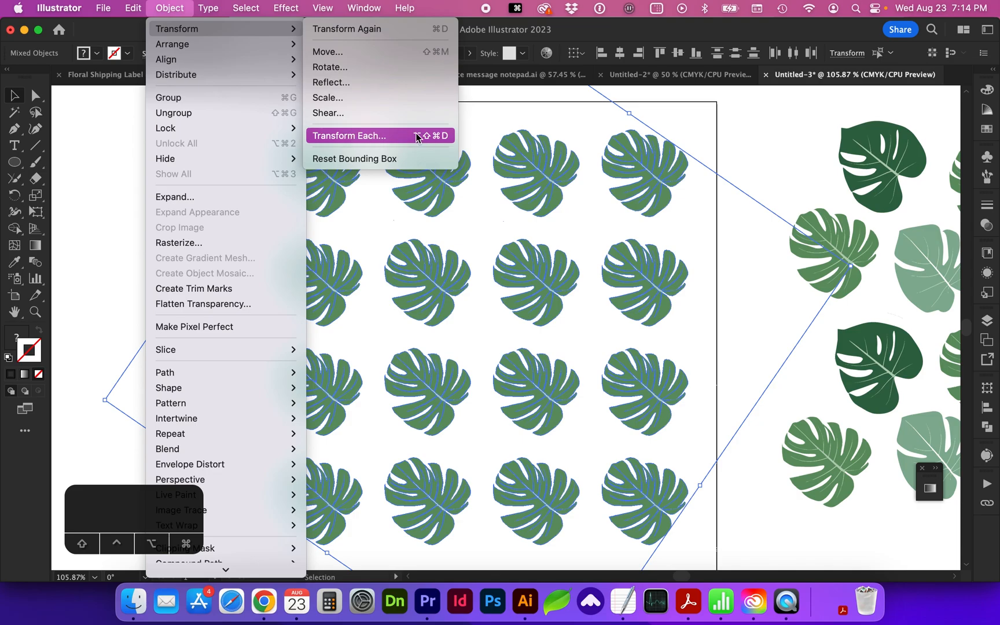
{"action": "mouse_move", "coordinate": [404, 139]}
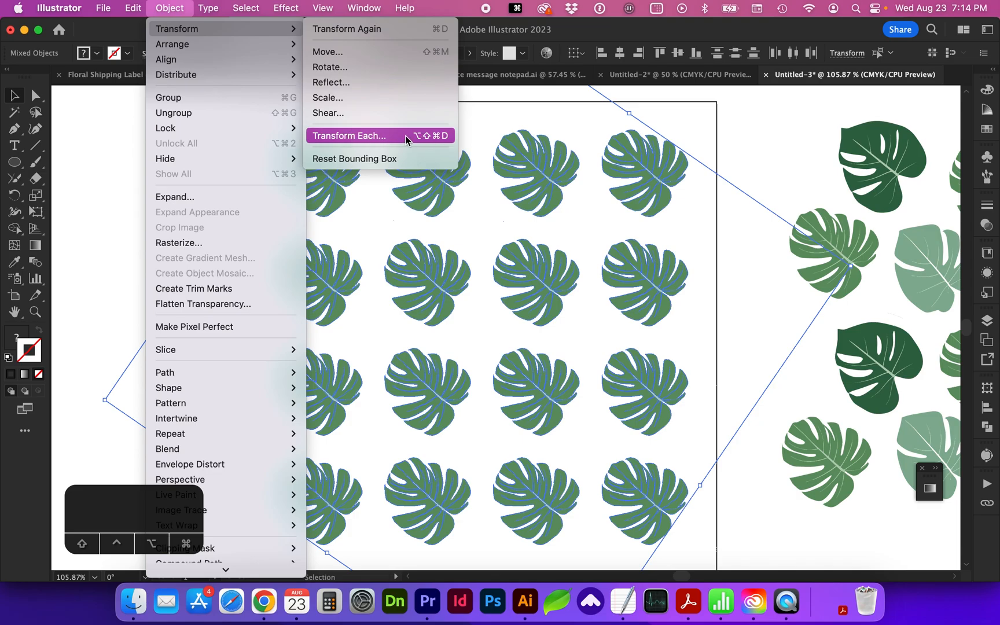
{"action": "left_click", "coordinate": [348, 136]}
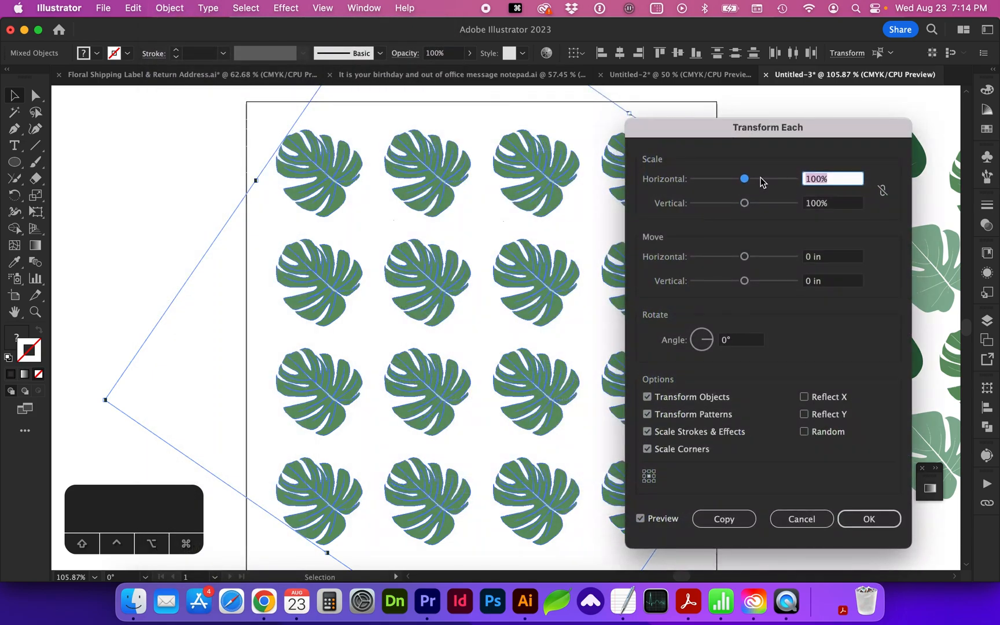
Scale each leaf to 80% horizontally and vertically in Transform Each.
{"action": "left_click_drag", "start_coordinate": [743, 179], "coordinate": [741, 179]}
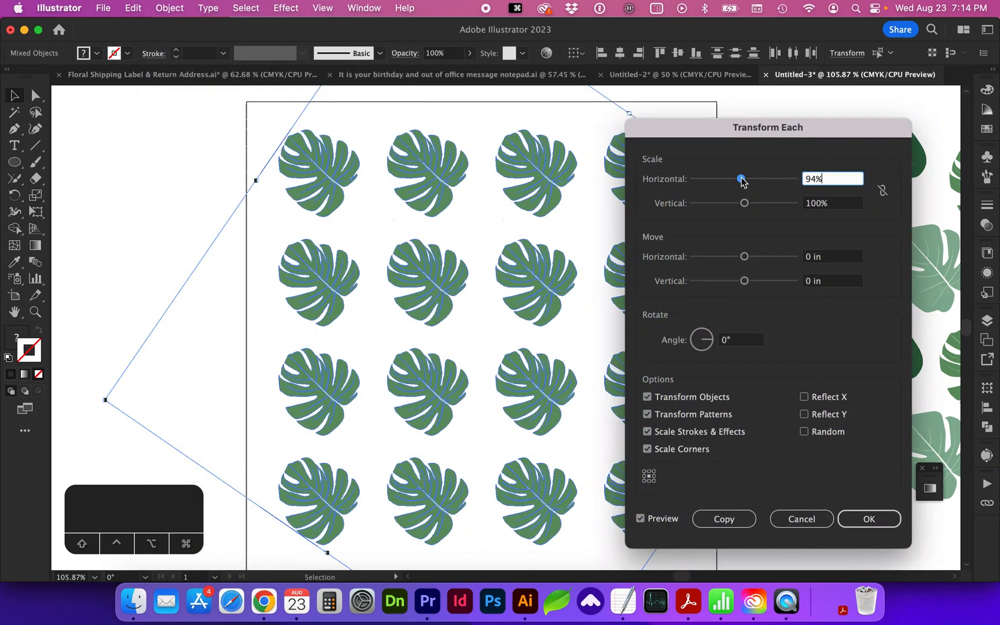
{"action": "left_click_drag", "start_coordinate": [739, 178], "coordinate": [737, 179]}
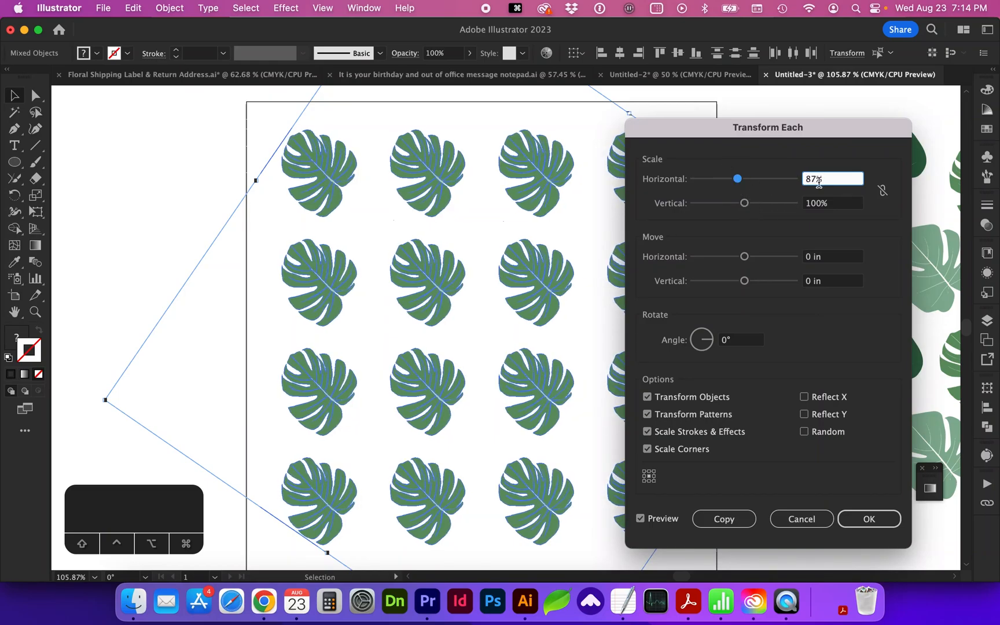
{"action": "type", "text": "80"}
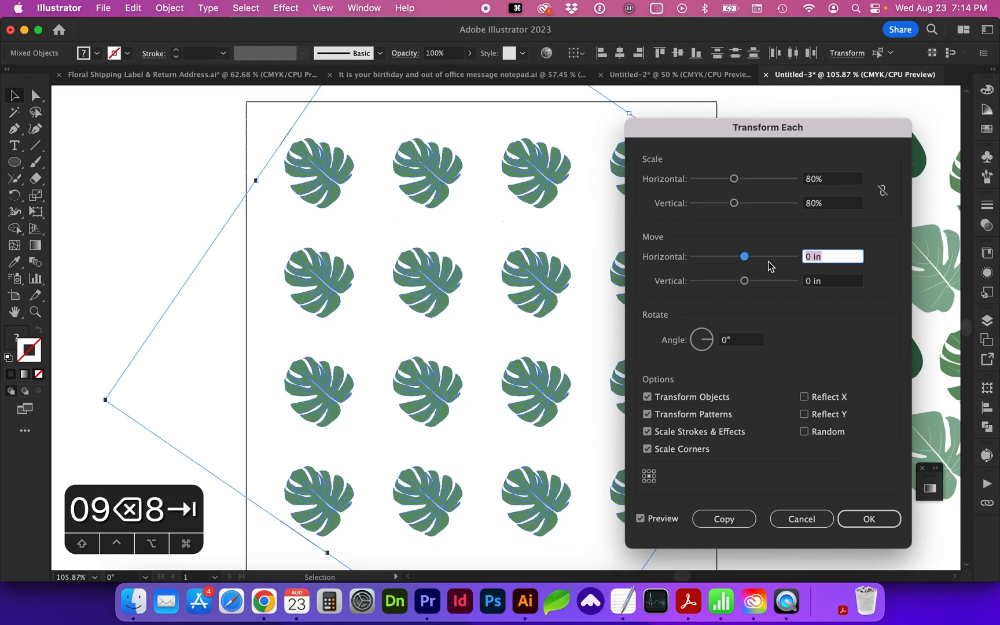
{"action": "mouse_move", "coordinate": [723, 298]}
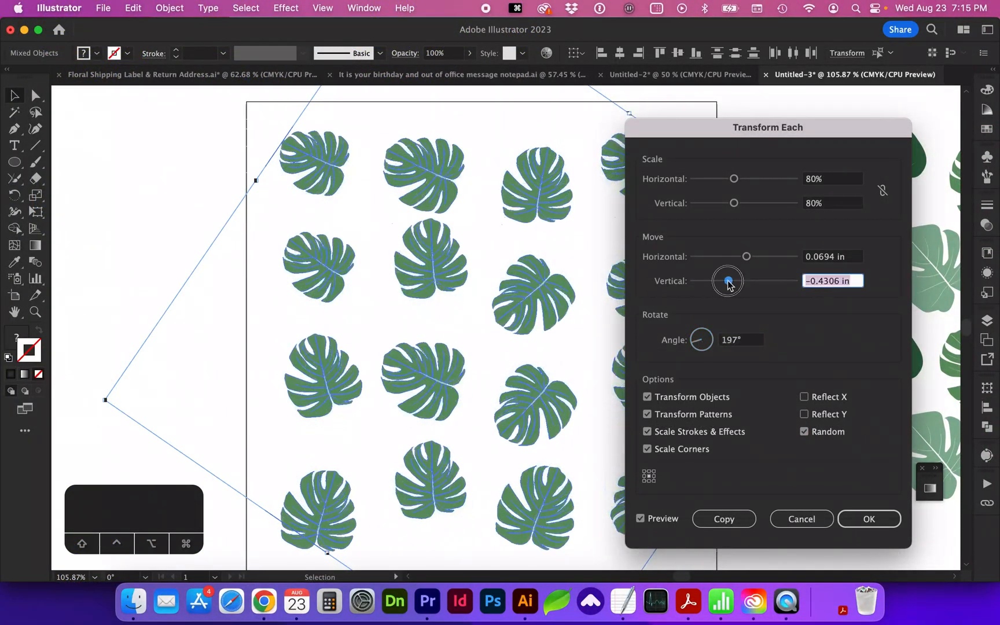
Apply random Move offsets of about ±0.54 in to the leaves and confirm with OK.
{"action": "left_click_drag", "start_coordinate": [727, 281], "coordinate": [724, 281]}
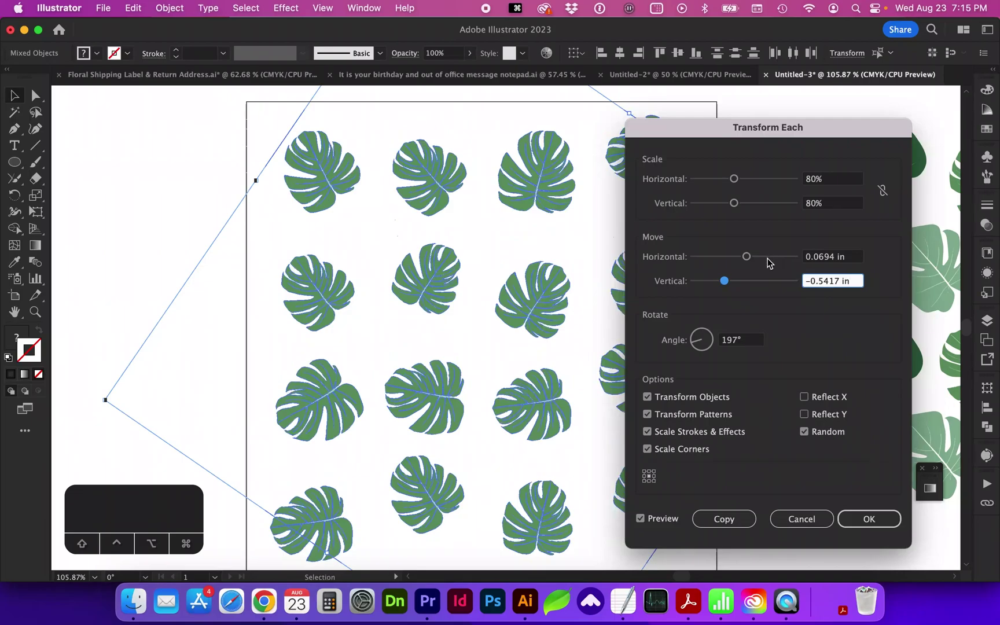
{"action": "left_click_drag", "start_coordinate": [746, 256], "coordinate": [765, 256]}
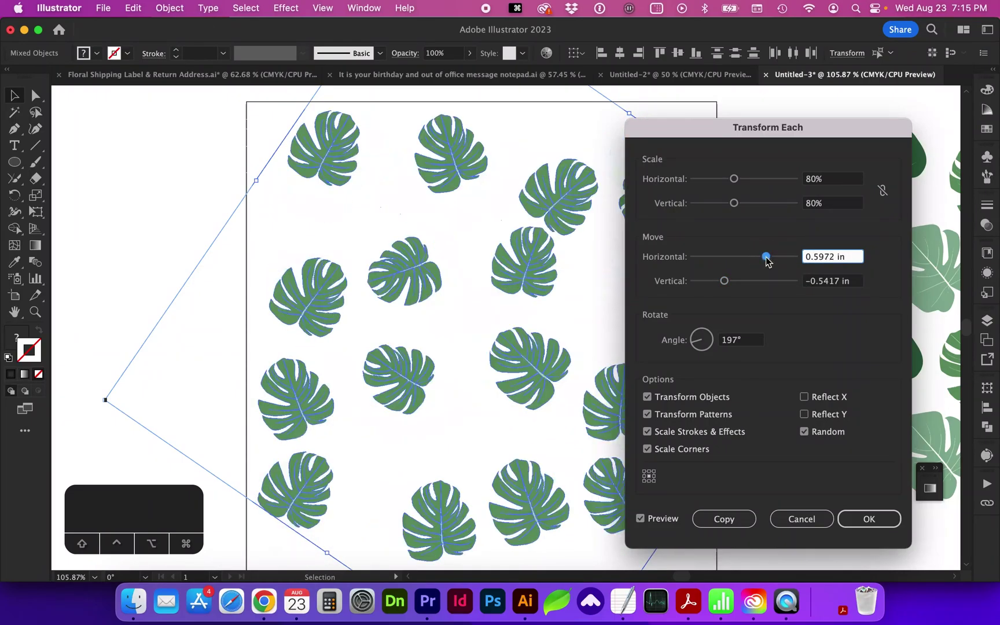
{"action": "left_click_drag", "start_coordinate": [767, 256], "coordinate": [760, 256]}
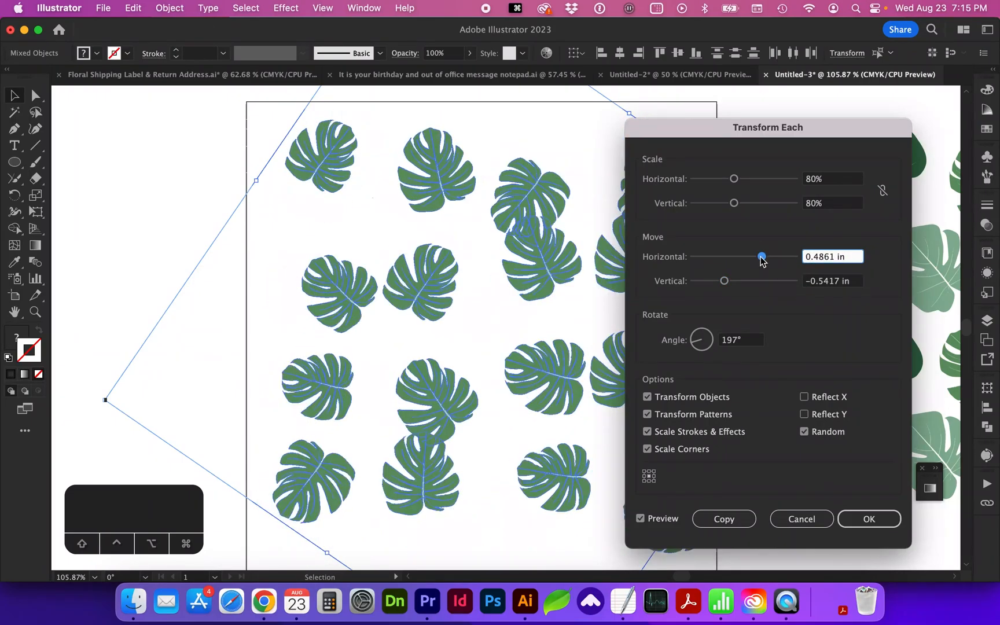
{"action": "left_click_drag", "start_coordinate": [724, 281], "coordinate": [723, 280]}
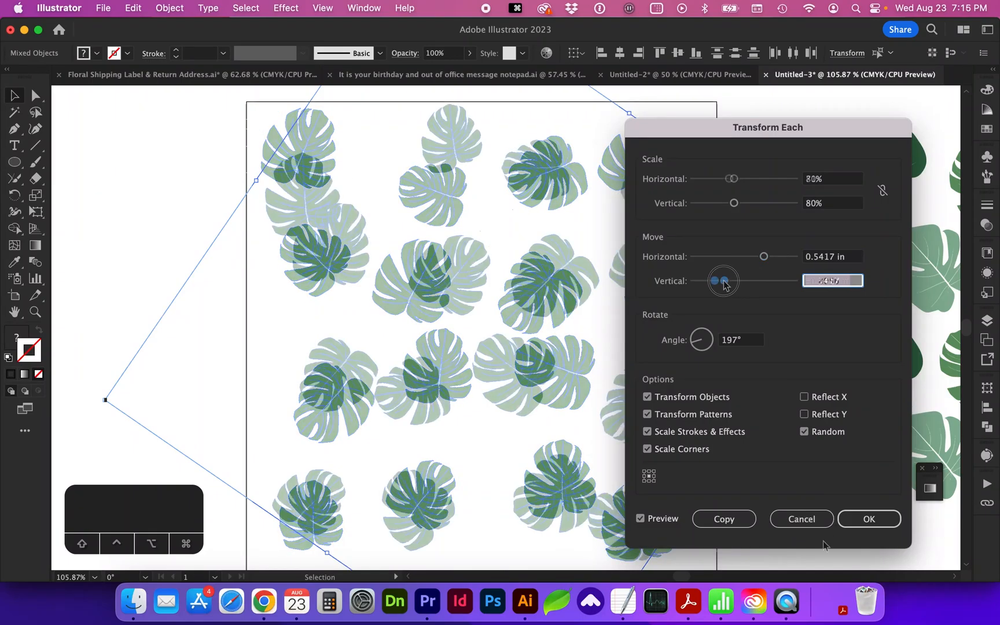
{"action": "left_click", "coordinate": [869, 519]}
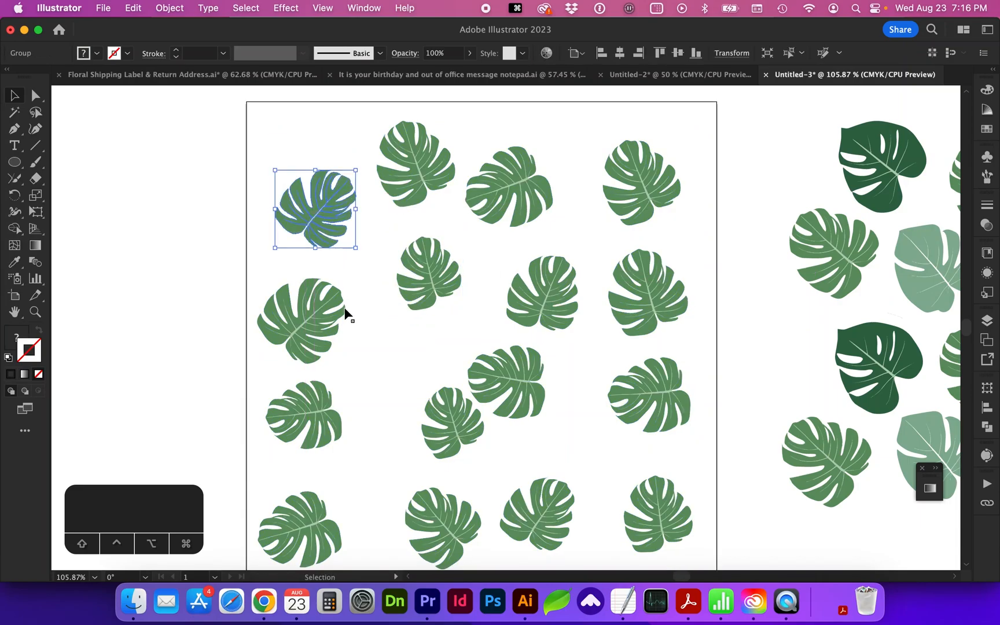
Drag two leaves into the gaps left of centre and in the middle.
{"action": "left_click_drag", "start_coordinate": [314, 209], "coordinate": [395, 375]}
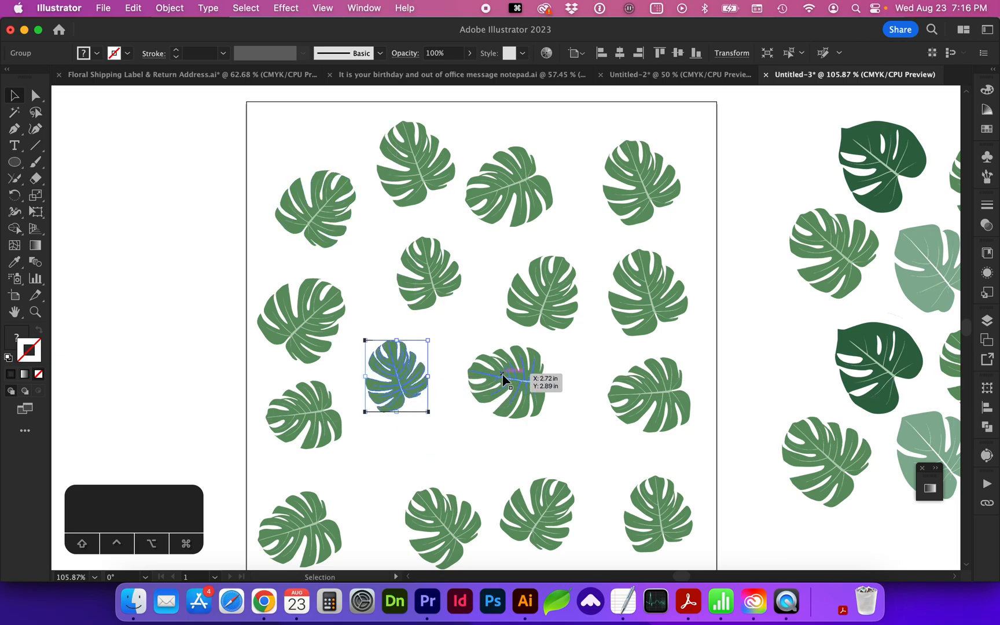
{"action": "left_click_drag", "start_coordinate": [395, 376], "coordinate": [541, 271]}
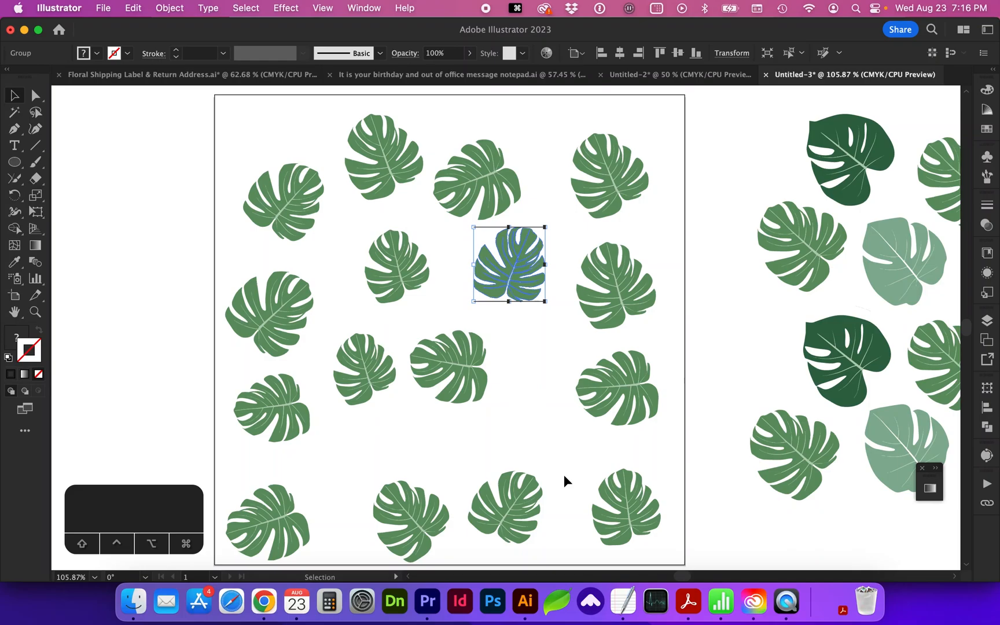
{"action": "mouse_move", "coordinate": [492, 450]}
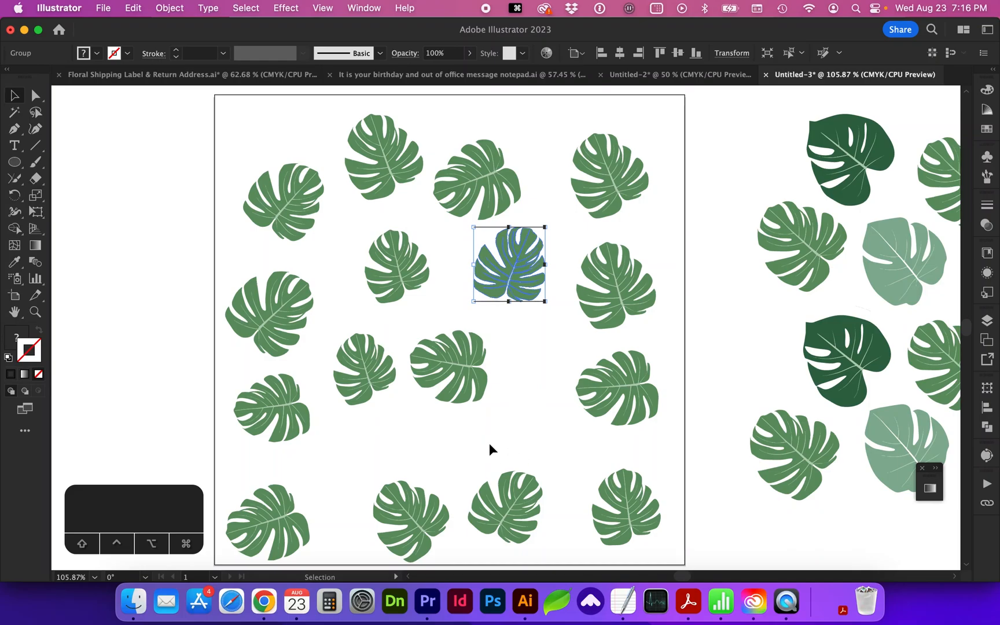